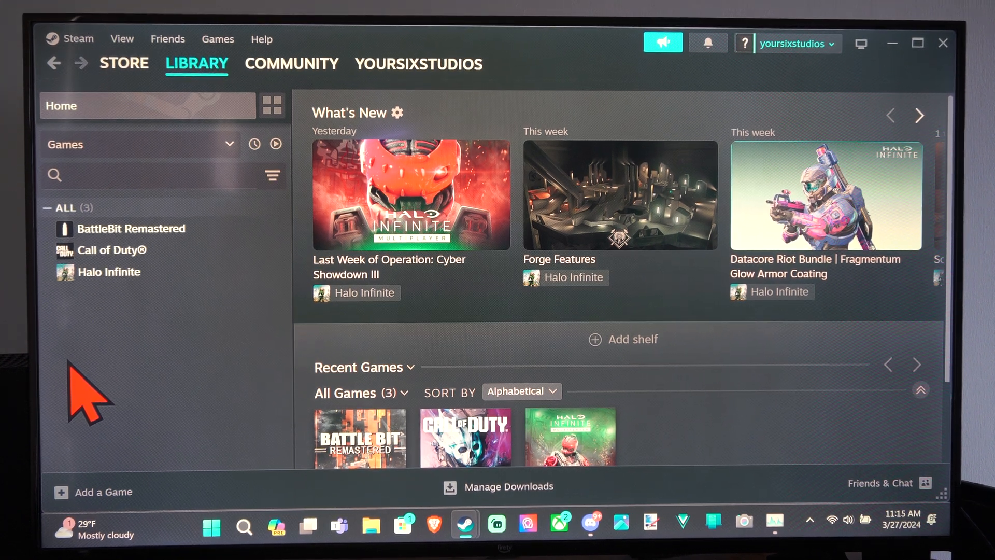
pyautogui.moveTo(275, 355)
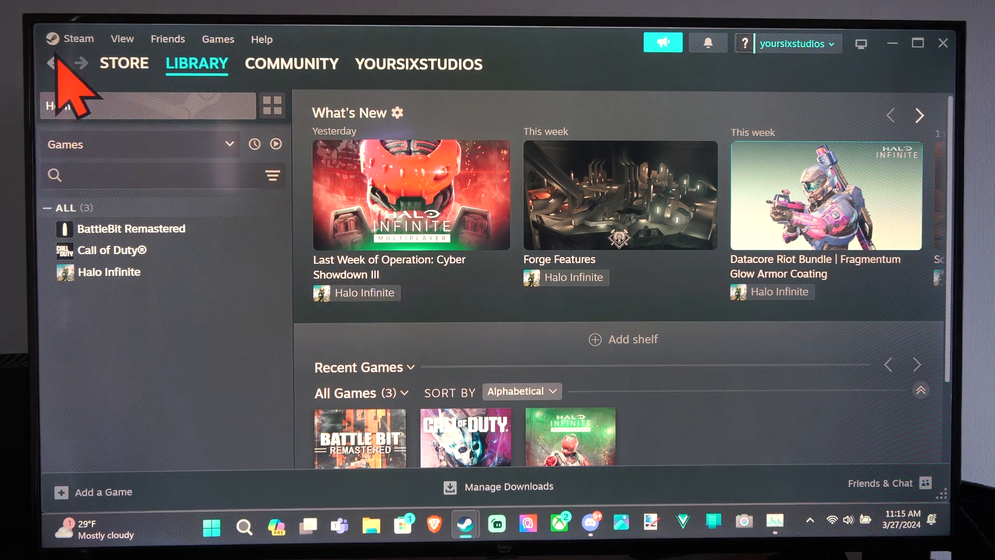
# - From the Steam menu, reach Settings and show the Interface page with language and startup preferences
pyautogui.click(78, 39)
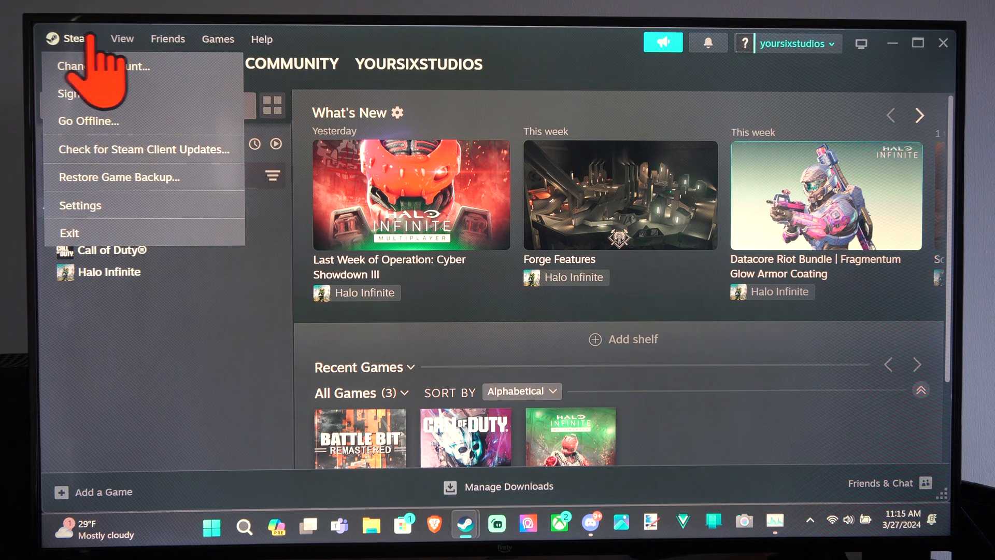
pyautogui.moveTo(80, 206)
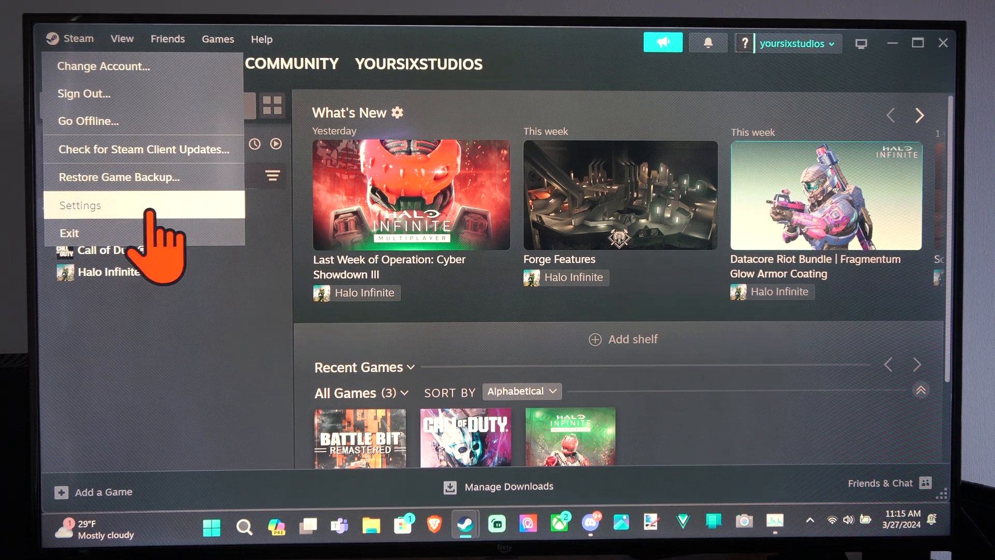
pyautogui.click(81, 205)
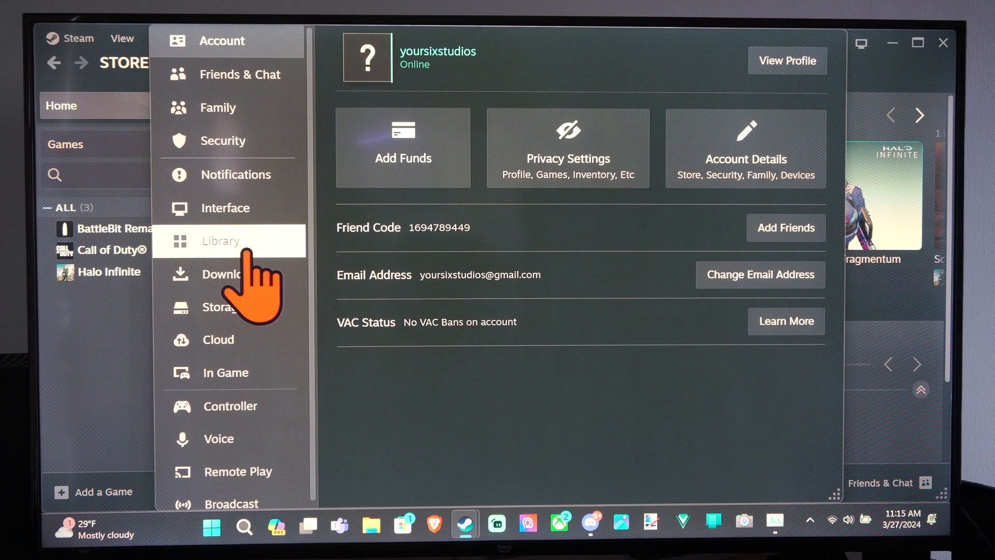
pyautogui.click(225, 207)
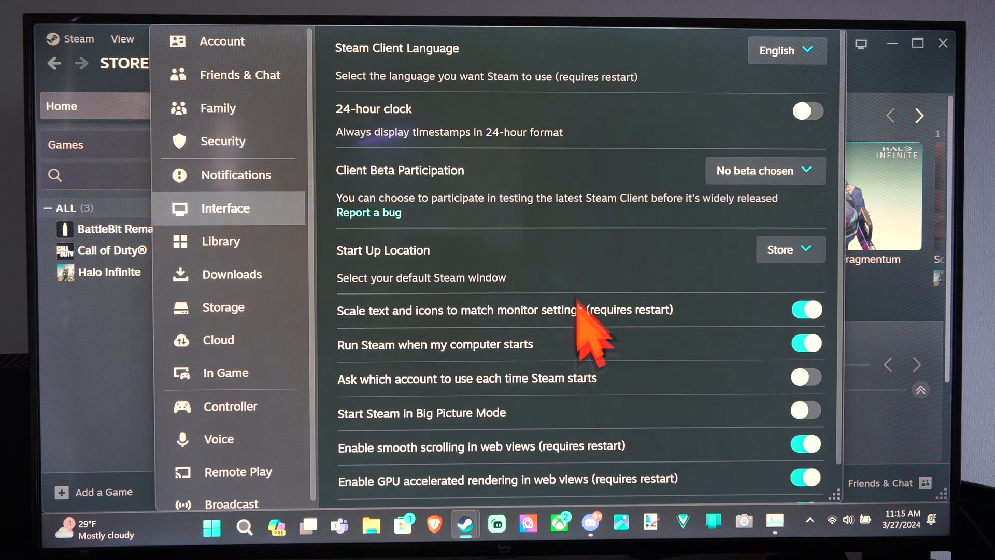
pyautogui.scroll(-3)
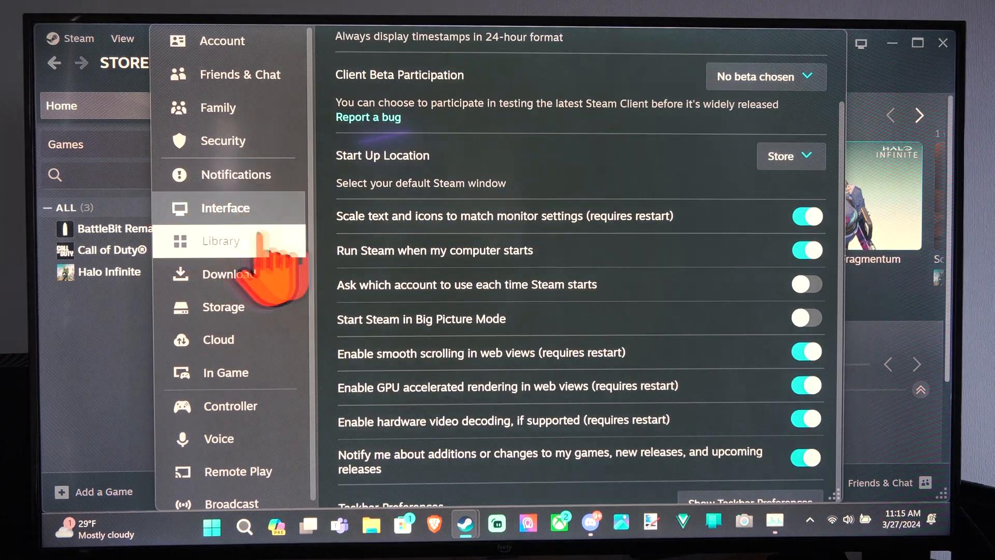
# - Show the Library page with display size, low bandwidth and performance options
pyautogui.click(221, 240)
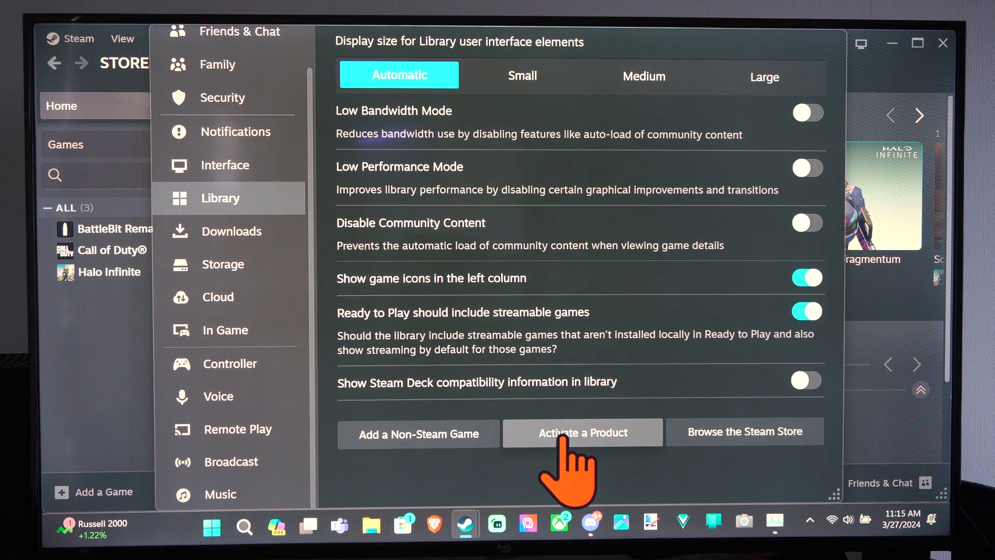
pyautogui.moveTo(539, 451)
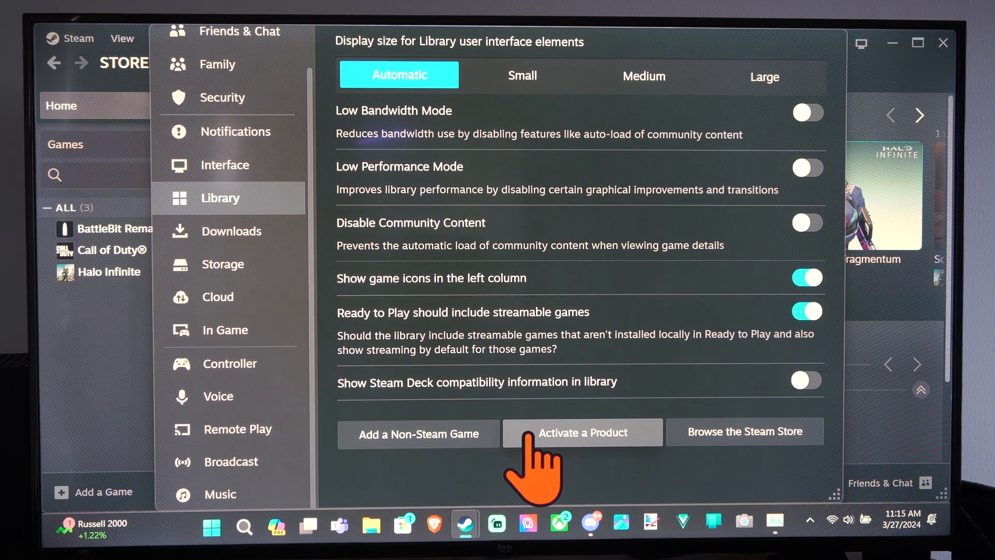
pyautogui.click(581, 431)
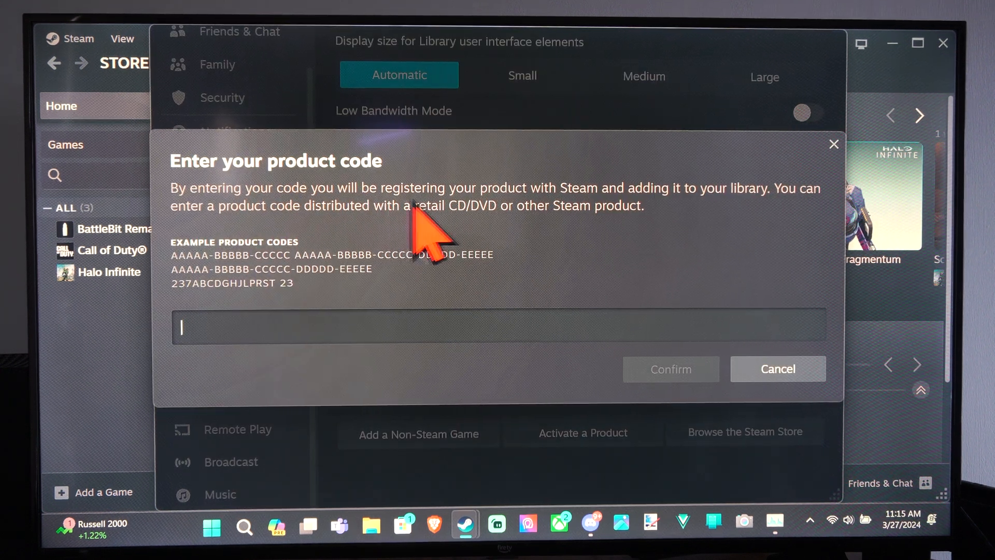
pyautogui.moveTo(682, 221)
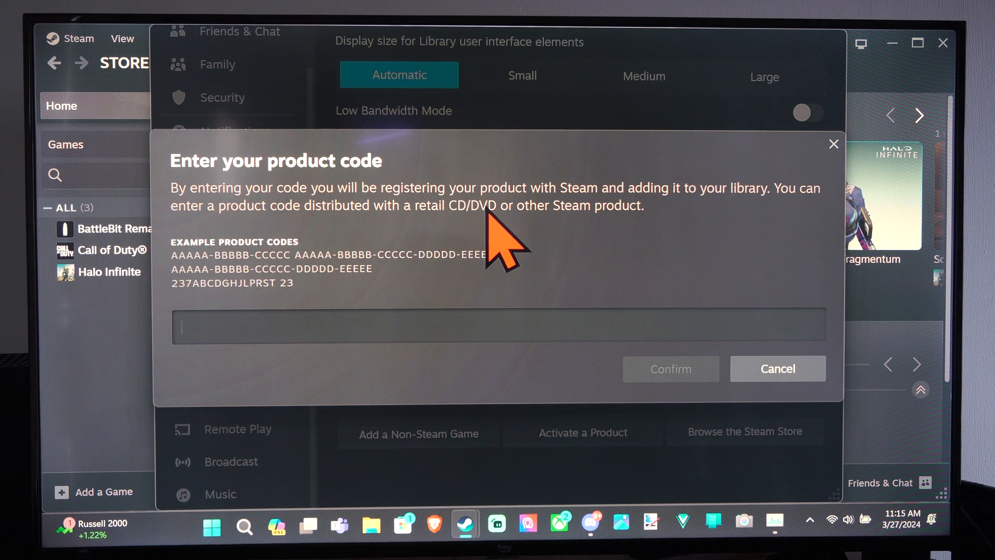
pyautogui.moveTo(597, 251)
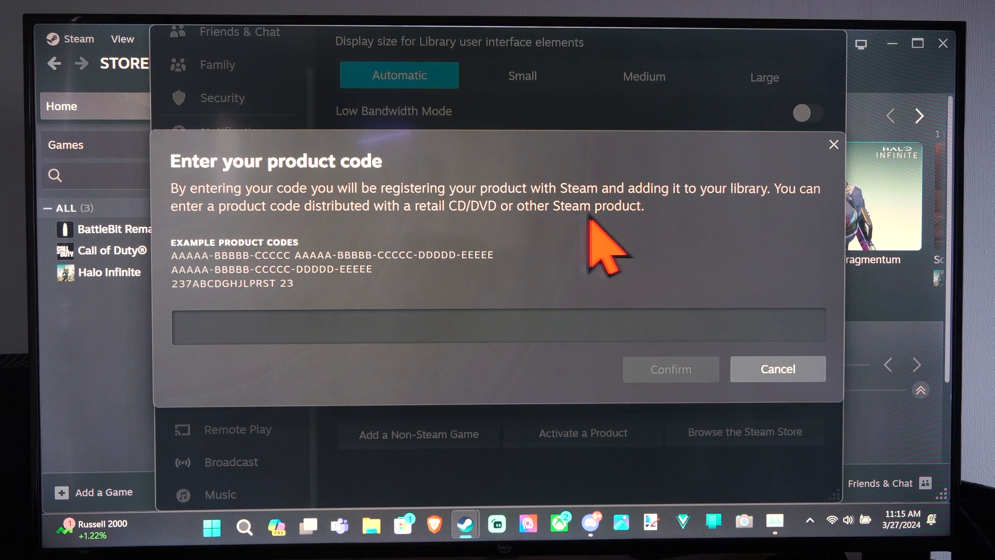
pyautogui.moveTo(669, 368)
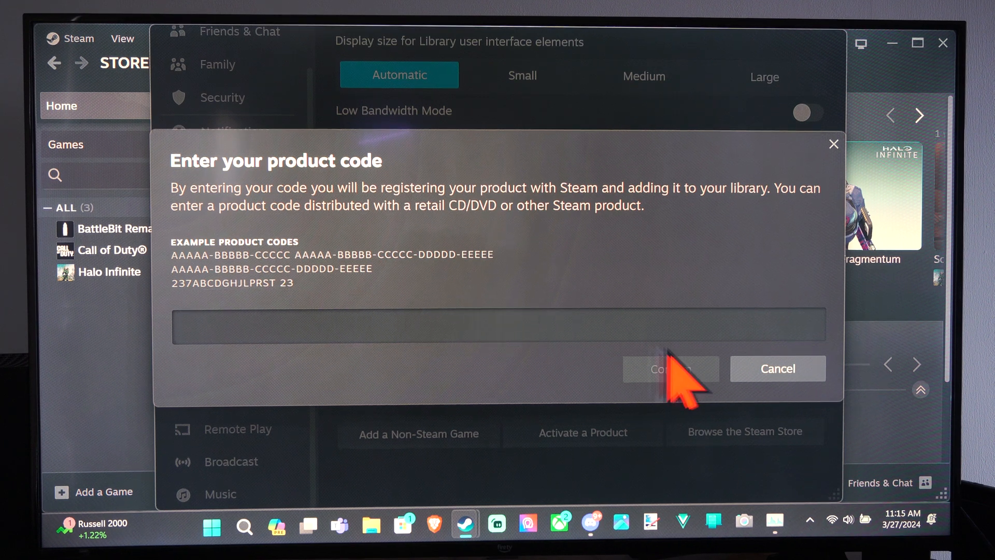
pyautogui.click(777, 368)
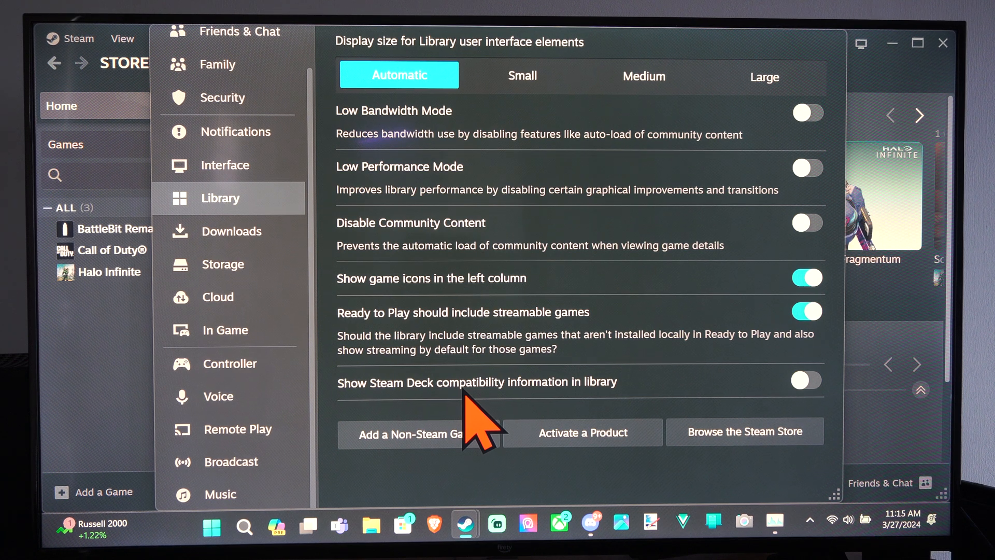
pyautogui.moveTo(355, 330)
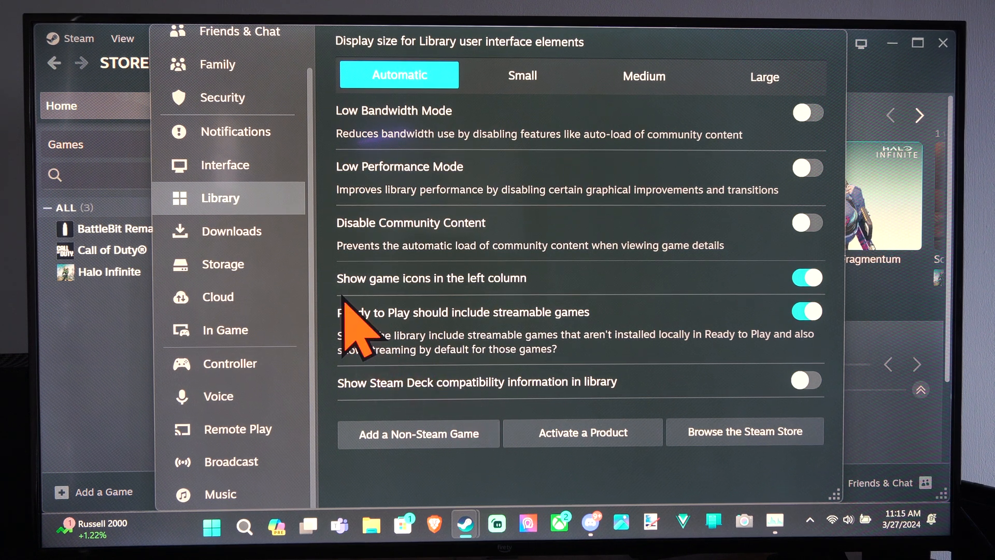